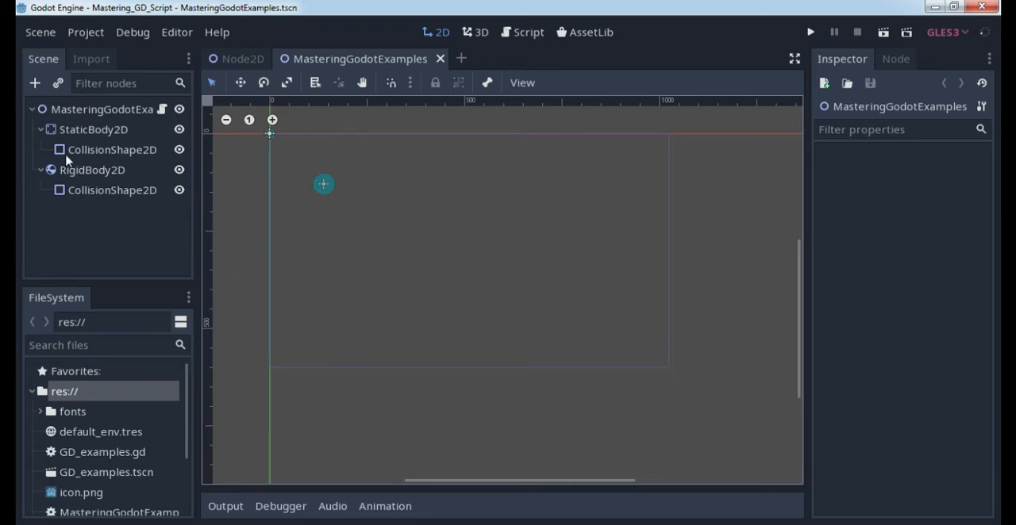
Step: Start adding a CollisionShape2D child node, then cancel without adding it
{"action": "left_click", "coordinate": [35, 82]}
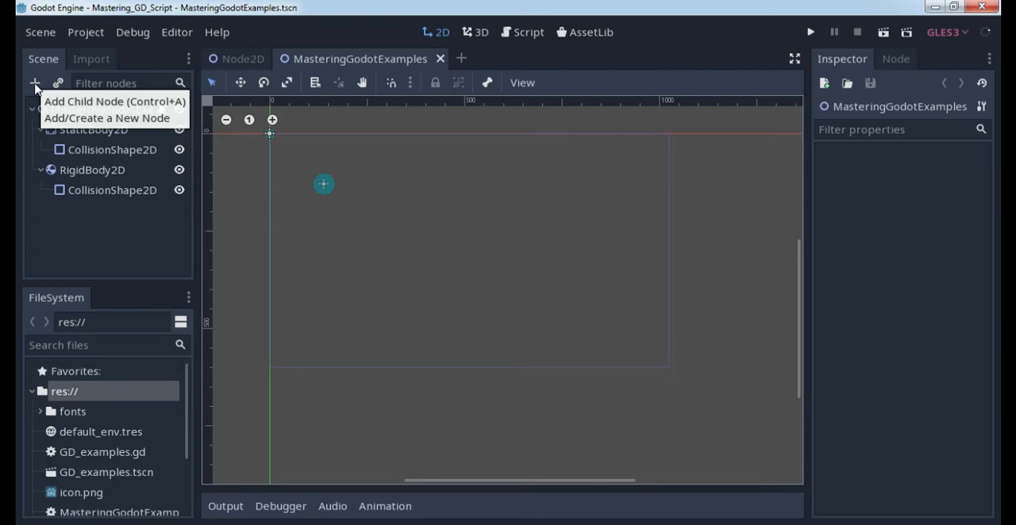
{"action": "left_click", "coordinate": [106, 118]}
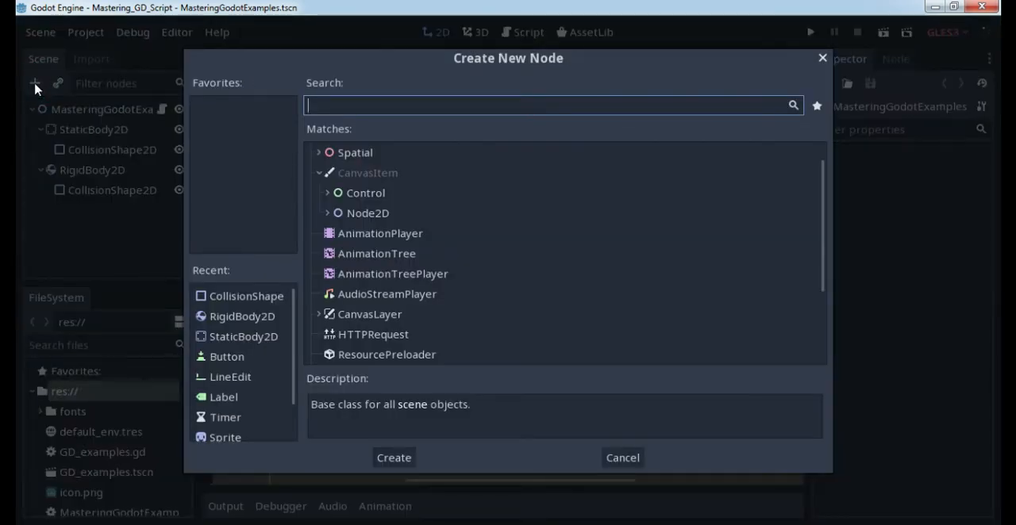
{"action": "type", "text": "static"}
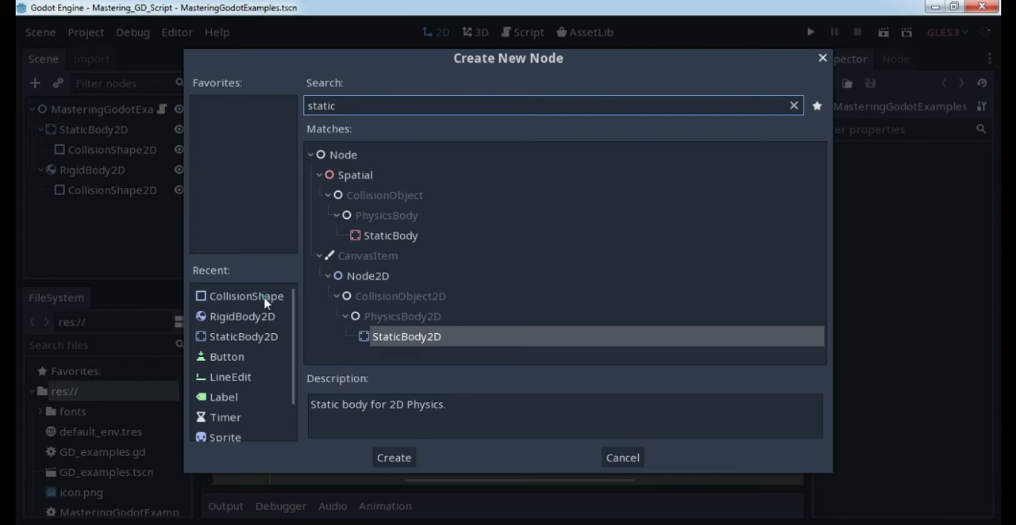
{"action": "left_click", "coordinate": [244, 295]}
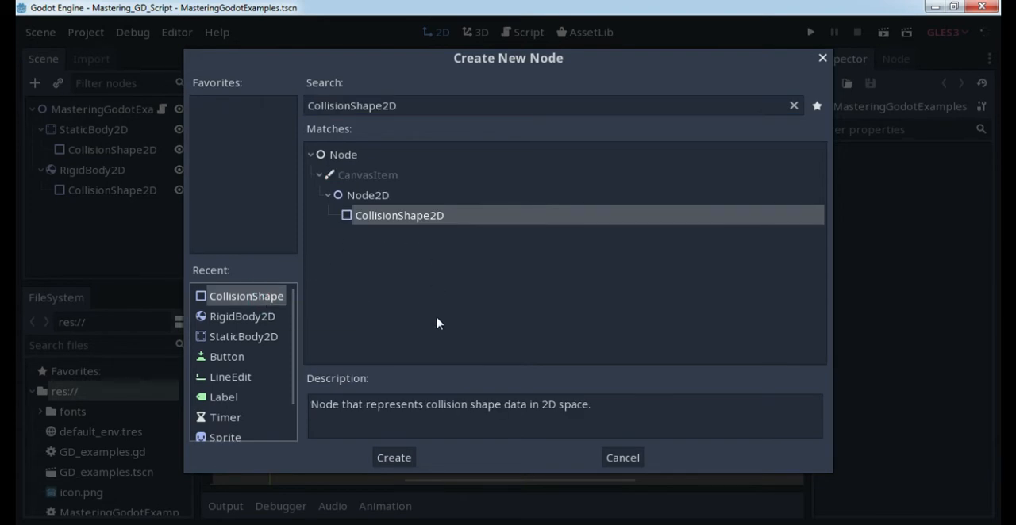
{"action": "left_click", "coordinate": [393, 457]}
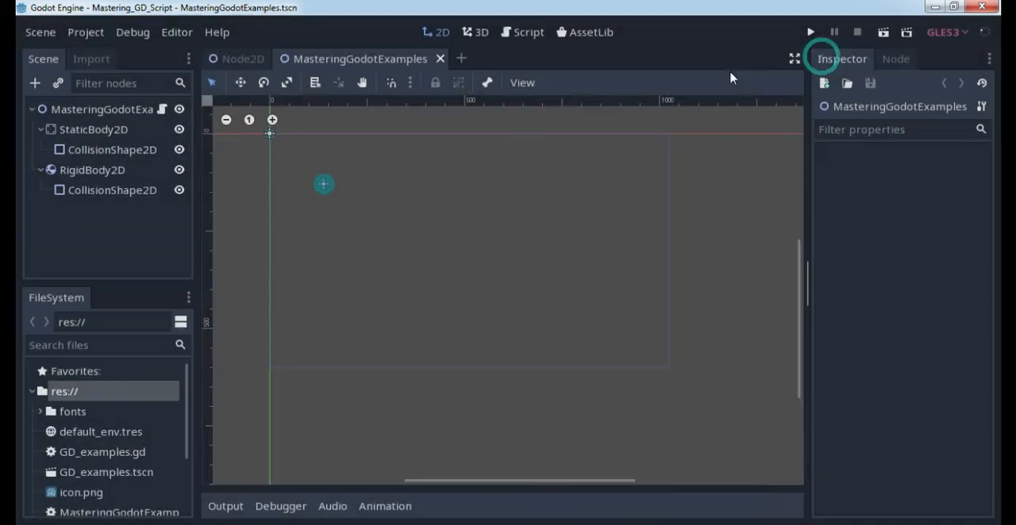
{"action": "mouse_move", "coordinate": [92, 130]}
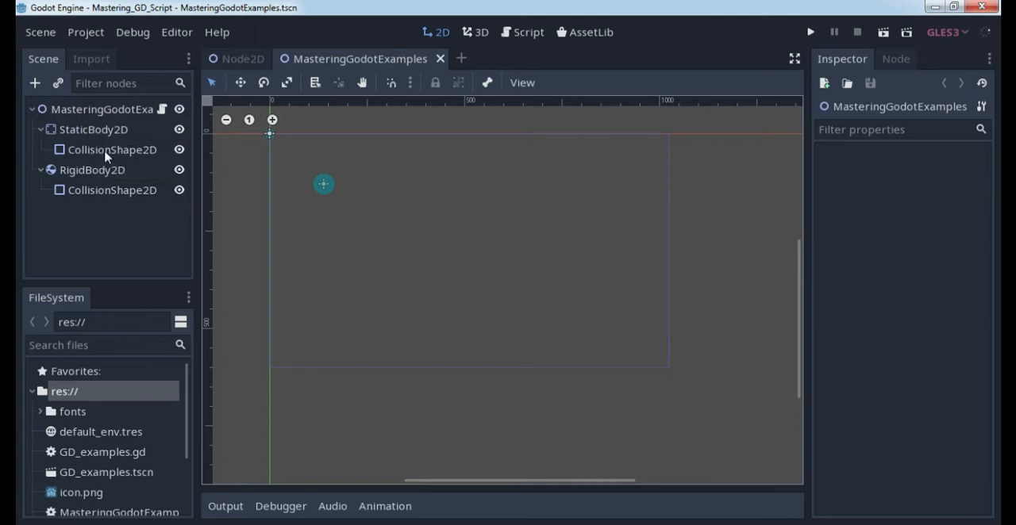
{"action": "mouse_move", "coordinate": [111, 150]}
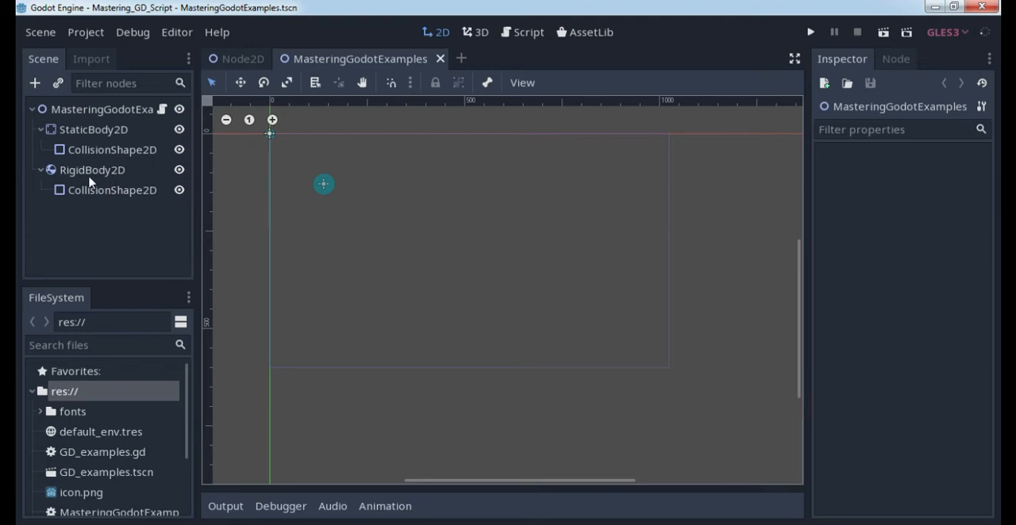
{"action": "mouse_move", "coordinate": [111, 190]}
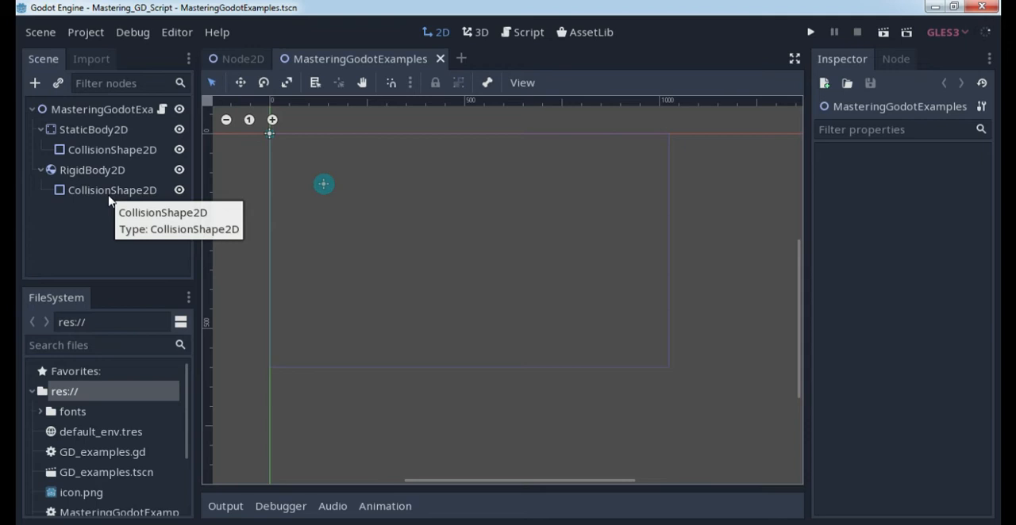
{"action": "mouse_move", "coordinate": [152, 197]}
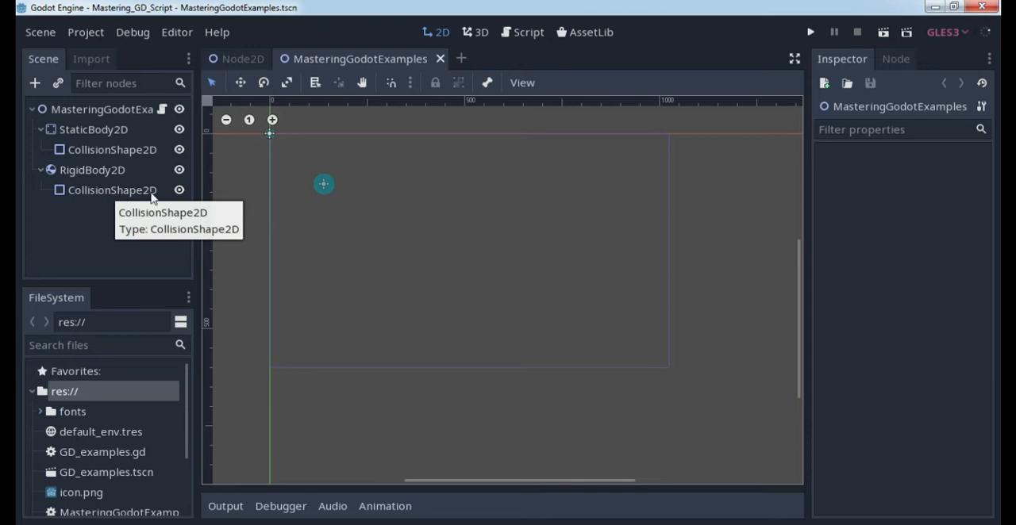
{"action": "mouse_move", "coordinate": [121, 133]}
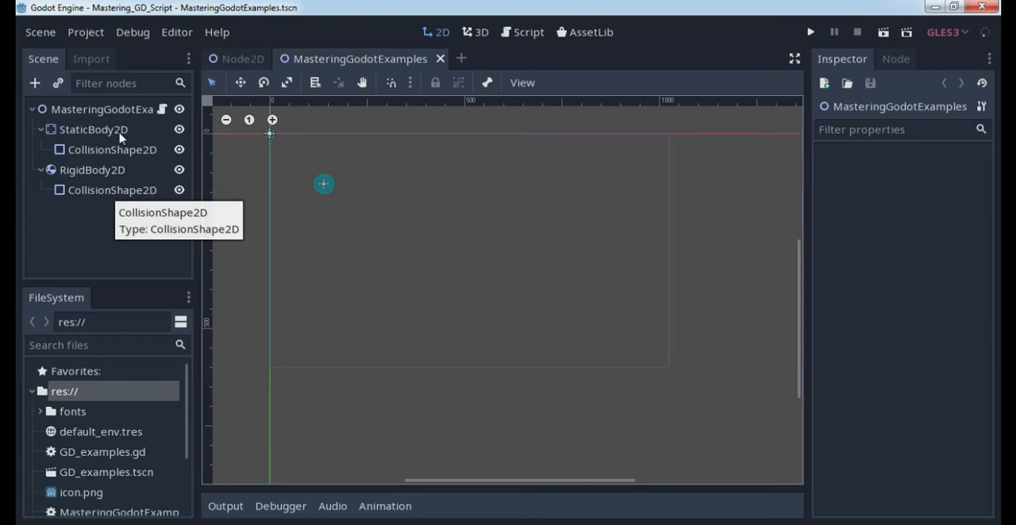
Step: Show the RigidBody2D's CollisionShape2D with its CircleShape2D in the Inspector
{"action": "left_click", "coordinate": [111, 149]}
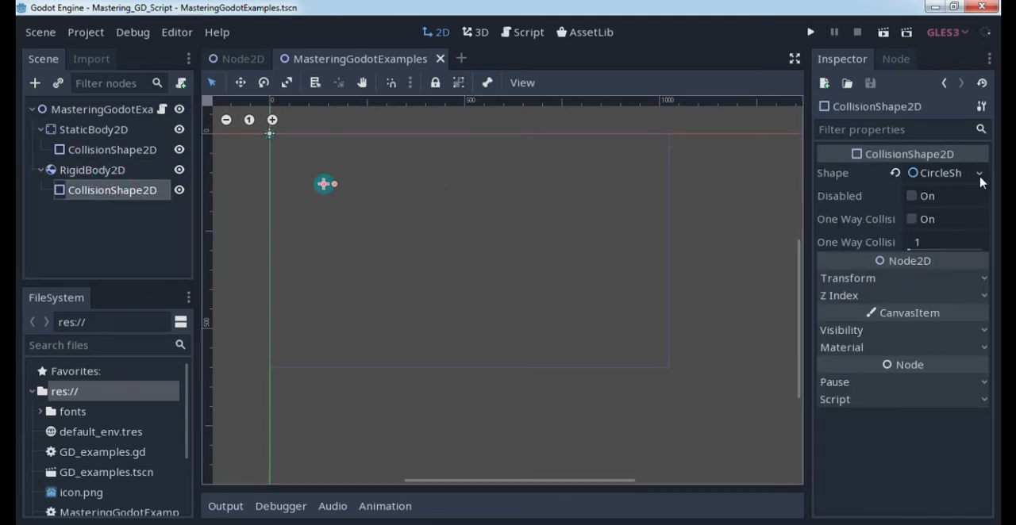
{"action": "mouse_move", "coordinate": [278, 200]}
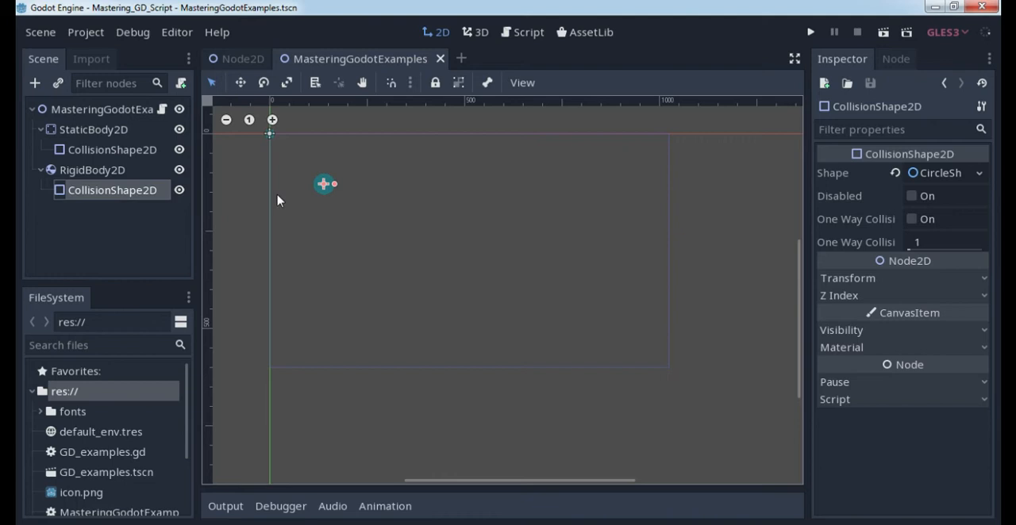
{"action": "mouse_move", "coordinate": [387, 200]}
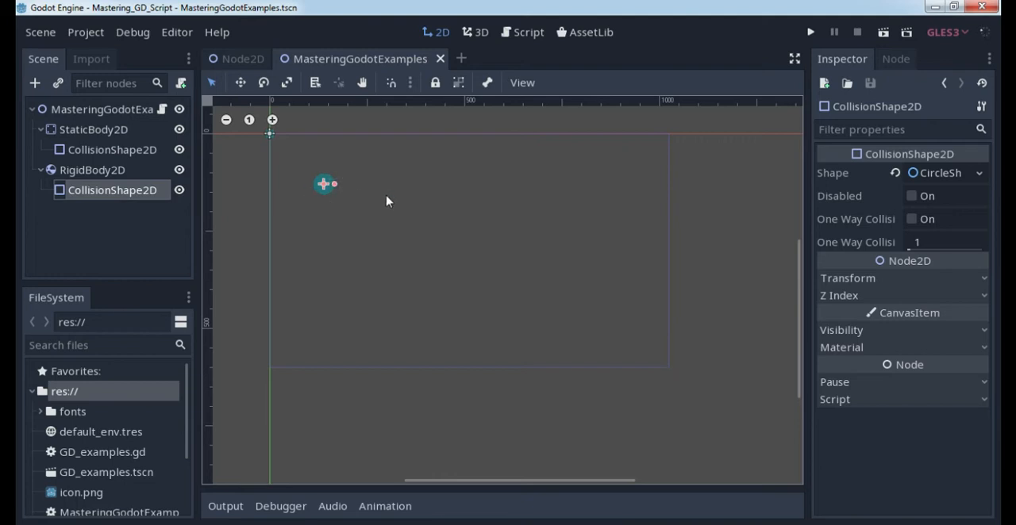
{"action": "mouse_move", "coordinate": [375, 200]}
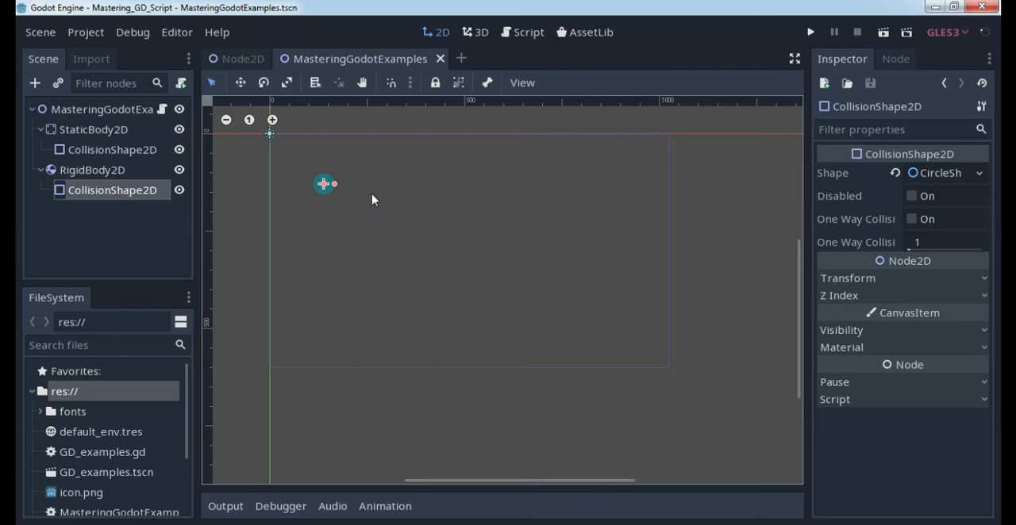
{"action": "mouse_move", "coordinate": [346, 173]}
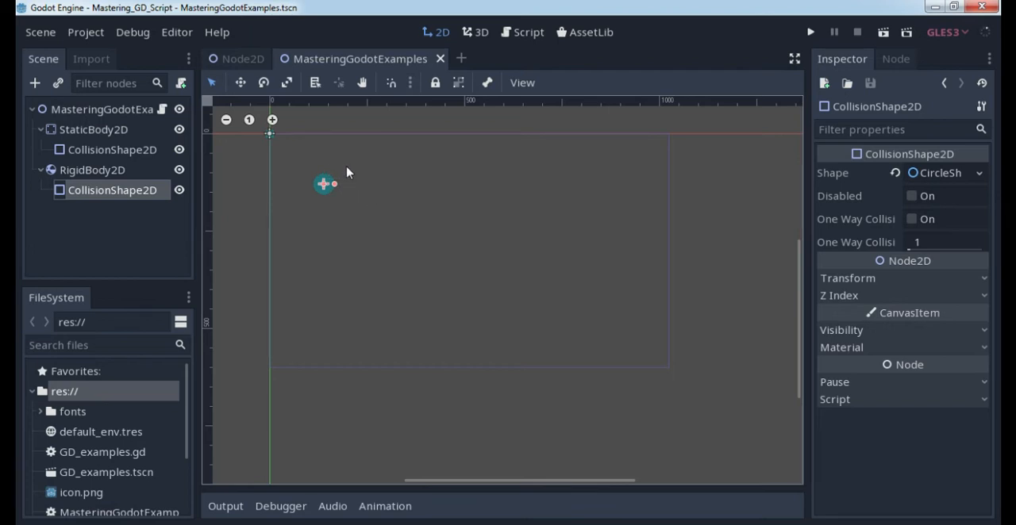
{"action": "mouse_move", "coordinate": [265, 172]}
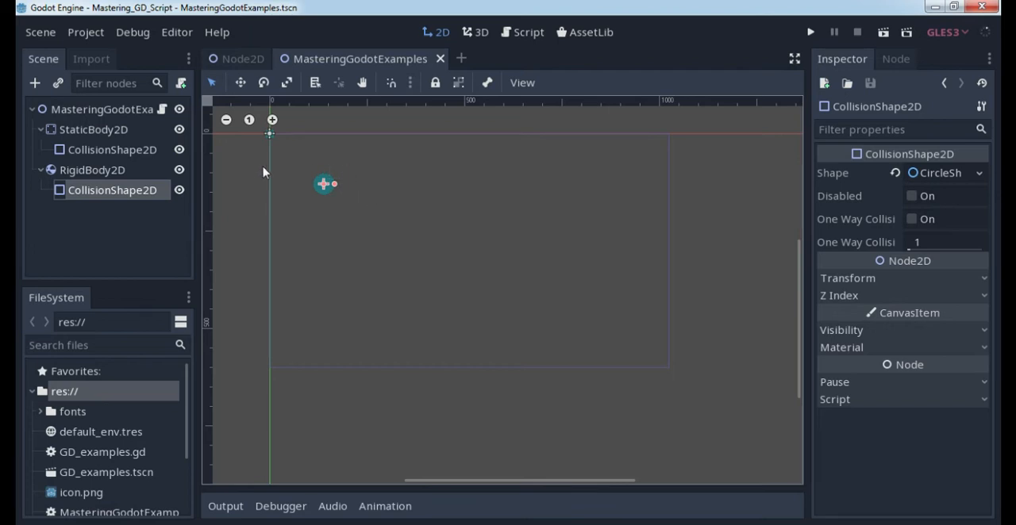
Step: Add a new line after printerr in _ready and begin a $ node path reference
{"action": "left_click", "coordinate": [527, 31]}
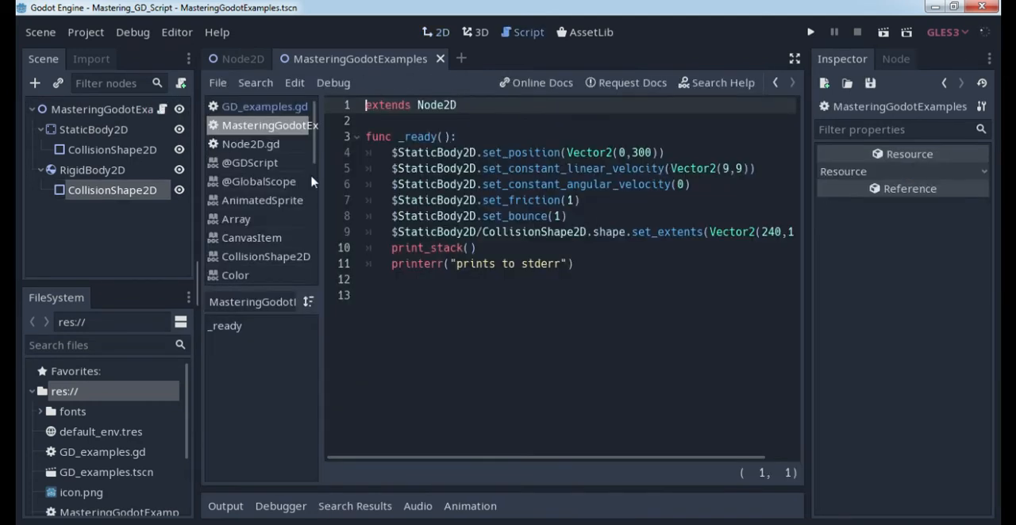
{"action": "mouse_move", "coordinate": [365, 211]}
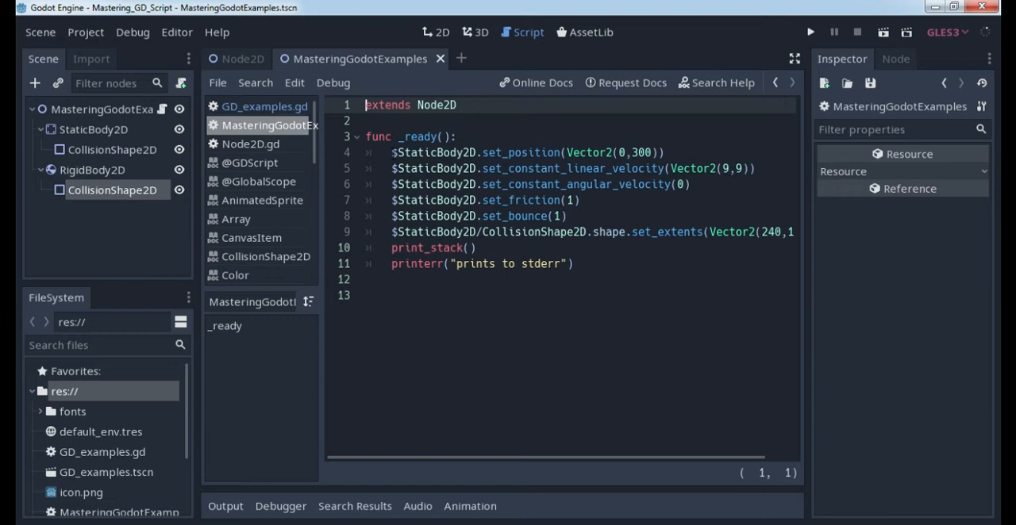
{"action": "left_click", "coordinate": [575, 263]}
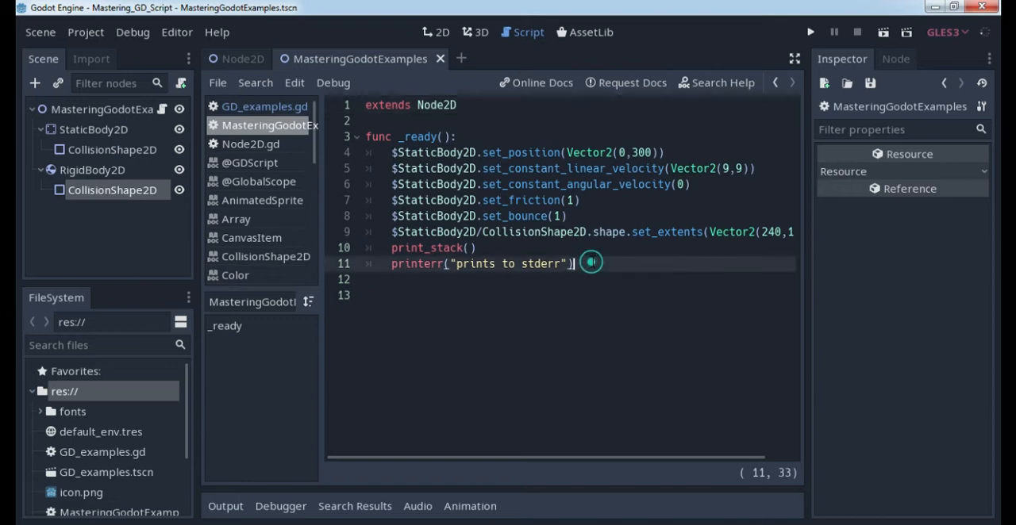
{"action": "key", "text": "Return"}
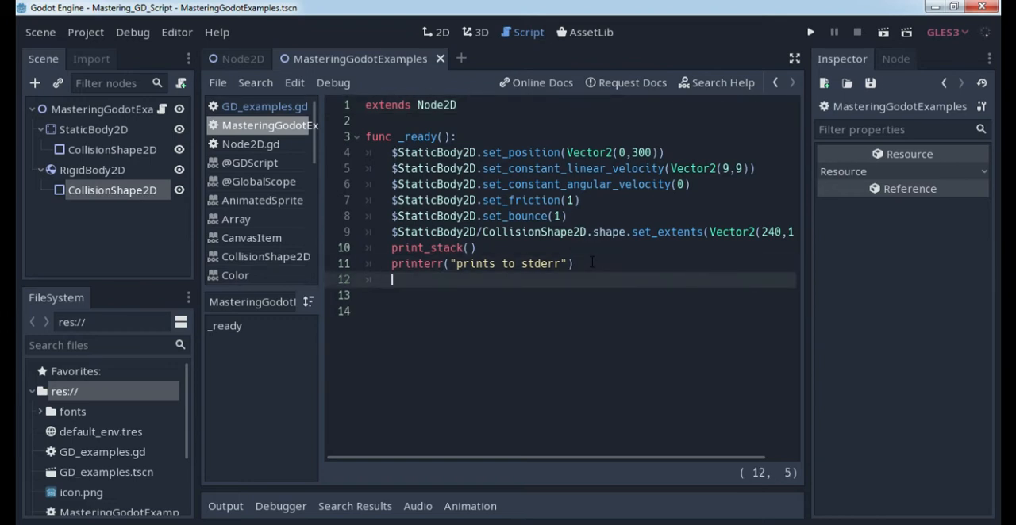
{"action": "type", "text": "$"}
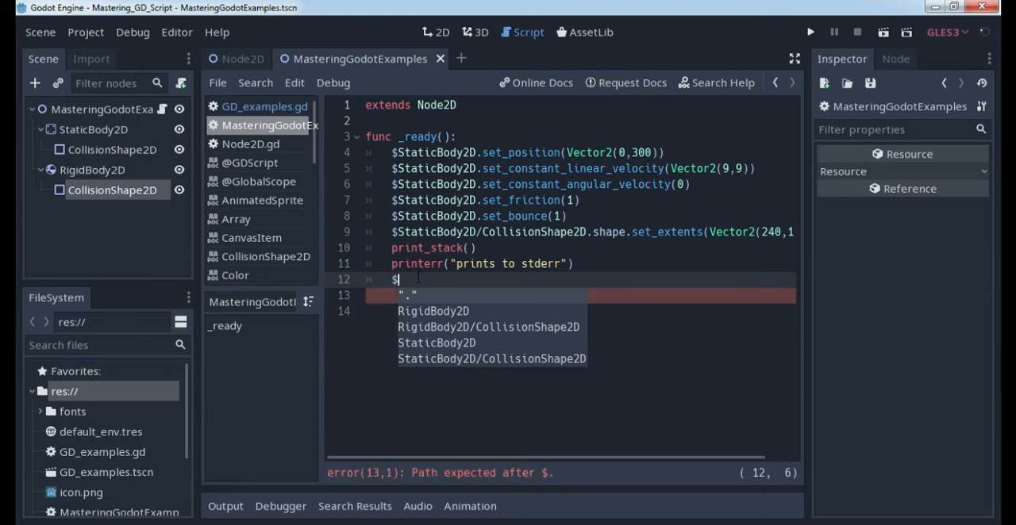
{"action": "mouse_move", "coordinate": [416, 300]}
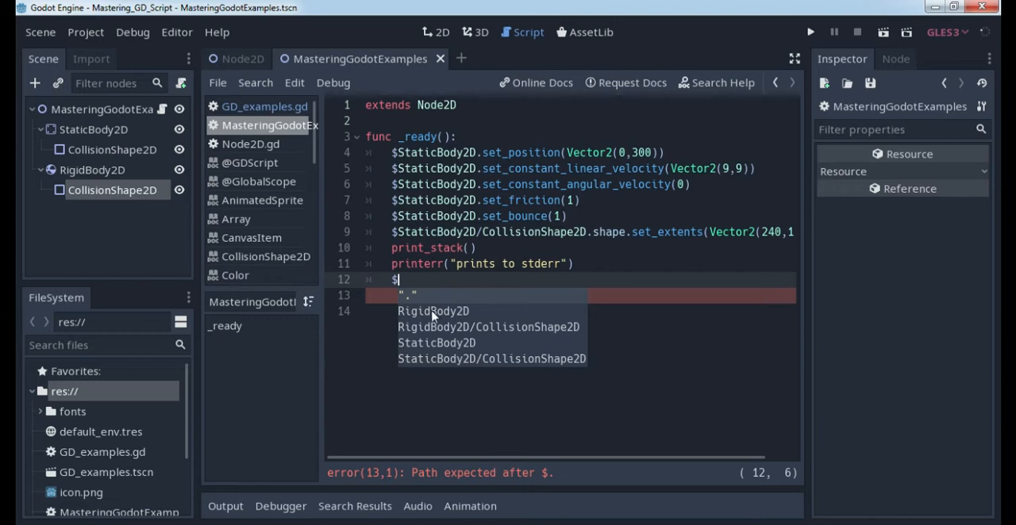
{"action": "mouse_move", "coordinate": [460, 348]}
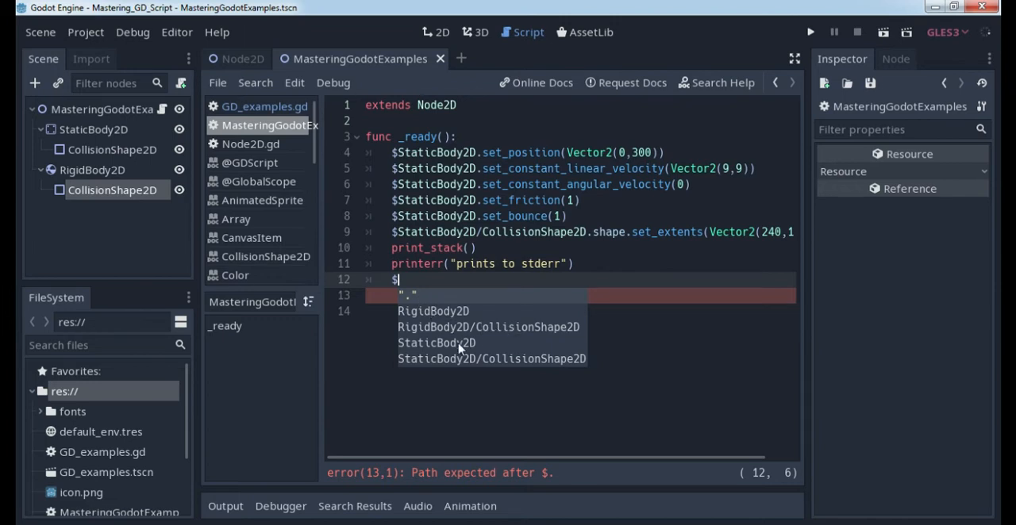
{"action": "mouse_move", "coordinate": [457, 349]}
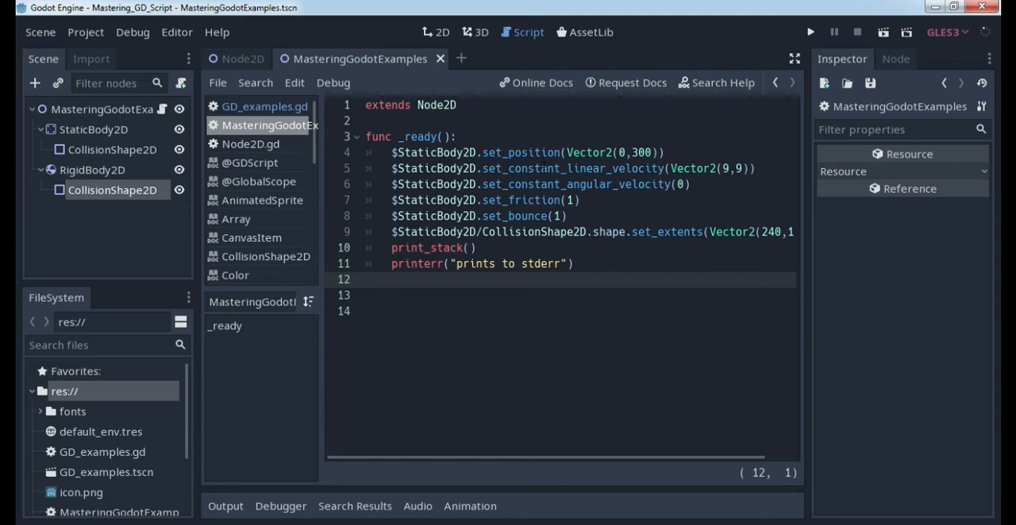
Step: Check StaticBody2D's constant linear velocity is zero, then reopen MasteringGodotExamples.gd
{"action": "left_click", "coordinate": [435, 32]}
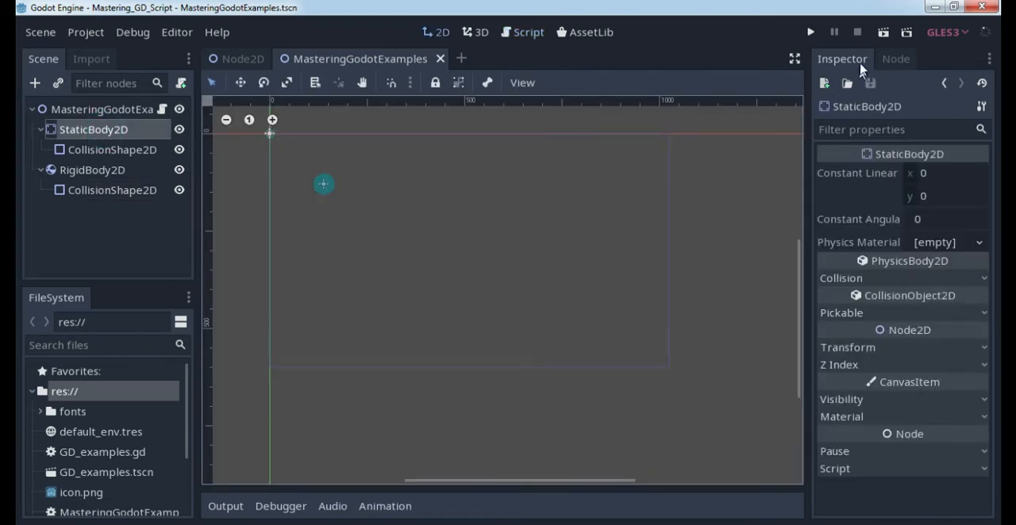
{"action": "mouse_move", "coordinate": [857, 171]}
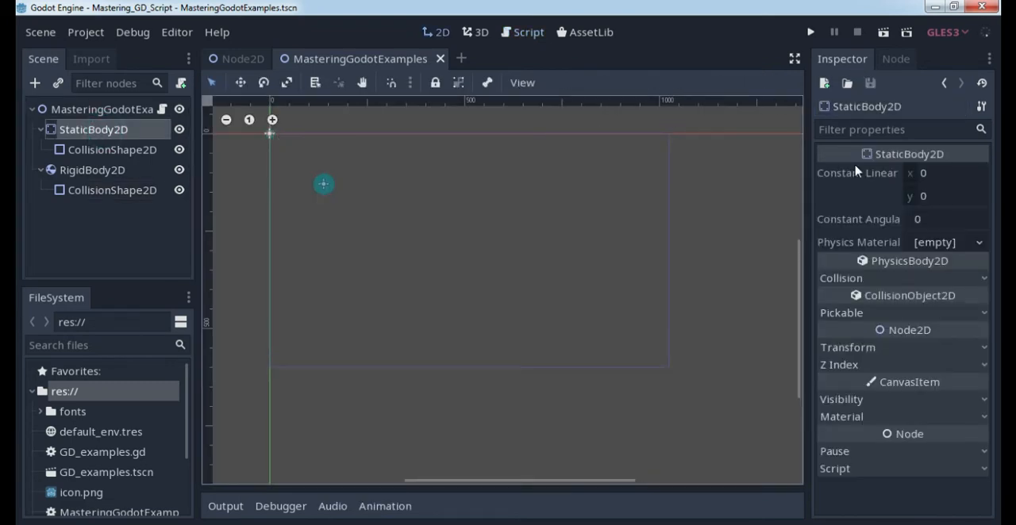
{"action": "mouse_move", "coordinate": [857, 173]}
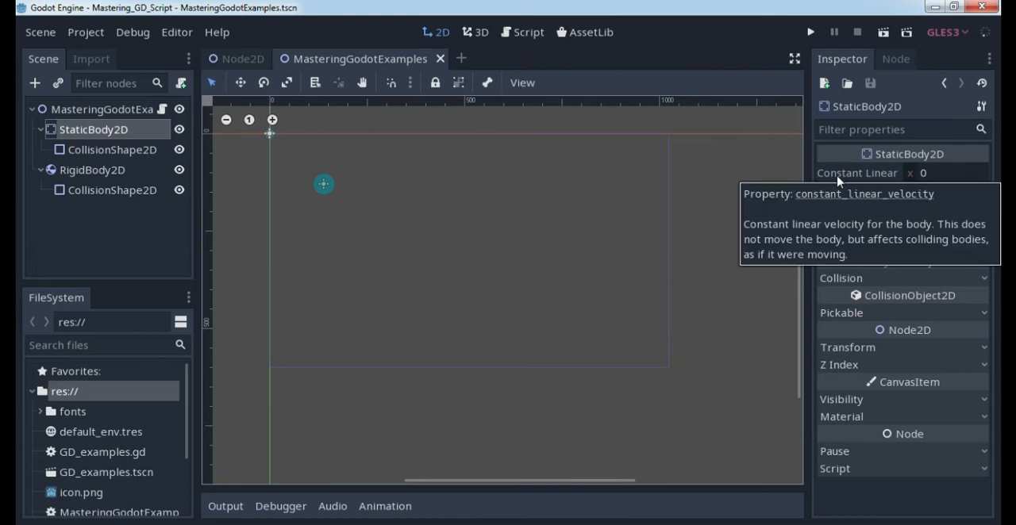
{"action": "mouse_move", "coordinate": [942, 200]}
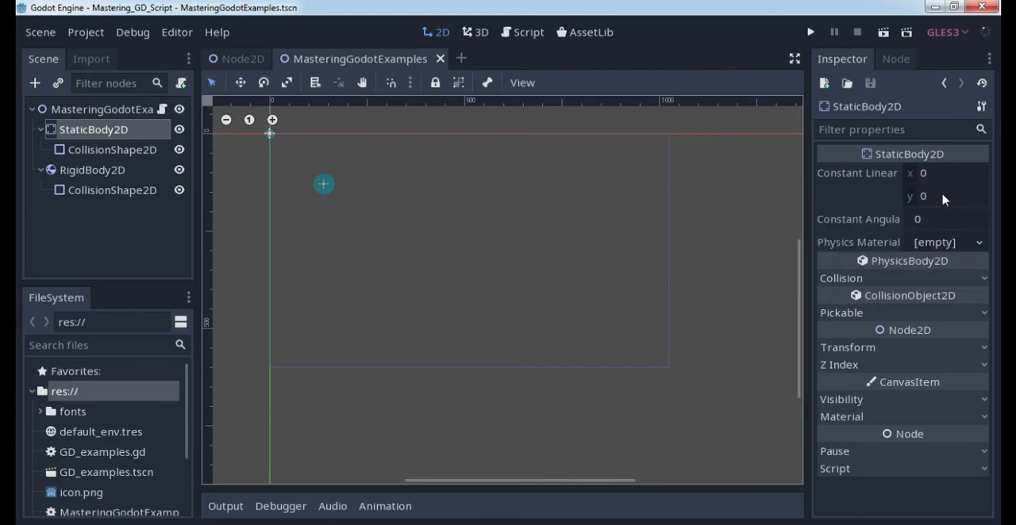
{"action": "mouse_move", "coordinate": [854, 183]}
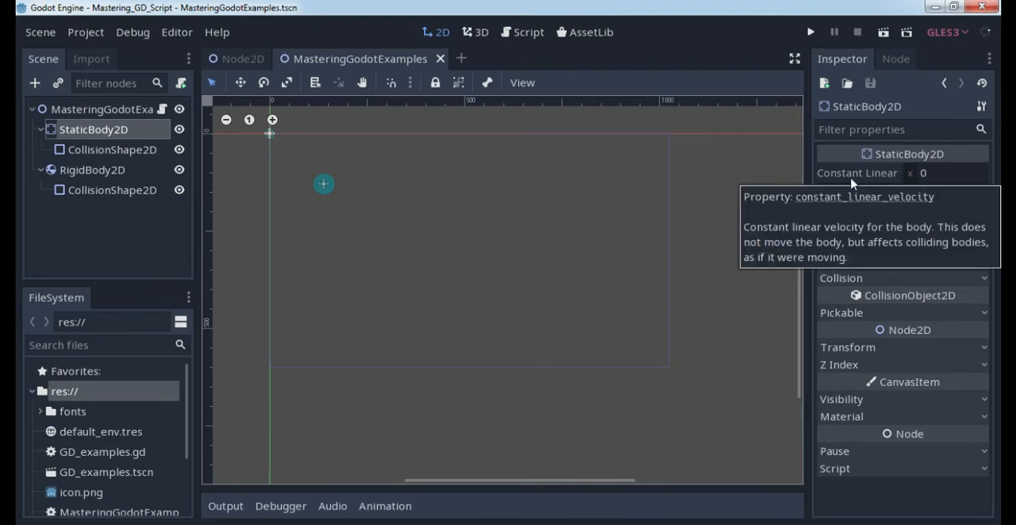
{"action": "mouse_move", "coordinate": [162, 111]}
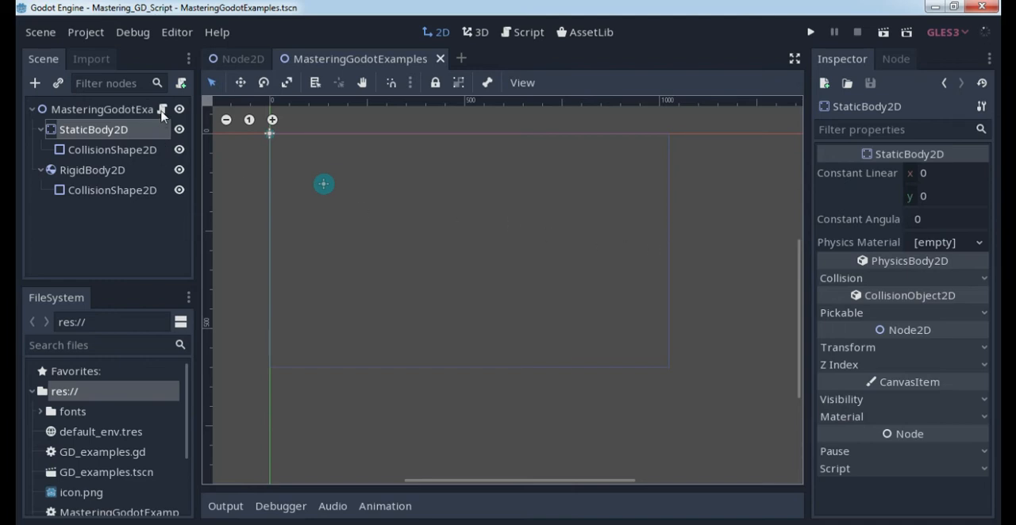
{"action": "left_click", "coordinate": [521, 32]}
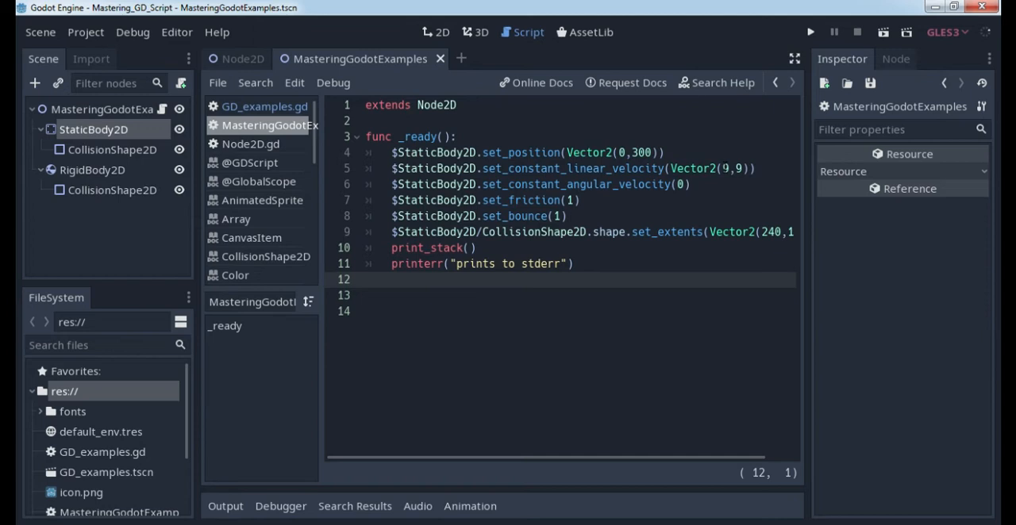
Step: Comment out set_friction and set_bounce, save, and run the game showing the ball on the platform
{"action": "left_click", "coordinate": [727, 168]}
{"action": "type", "text": "#"}
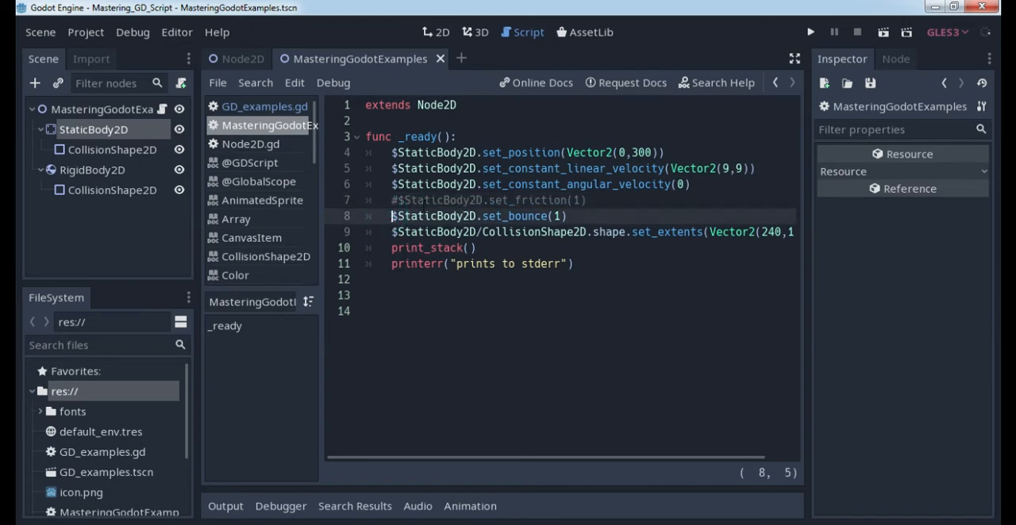
{"action": "key", "text": "ctrl+s"}
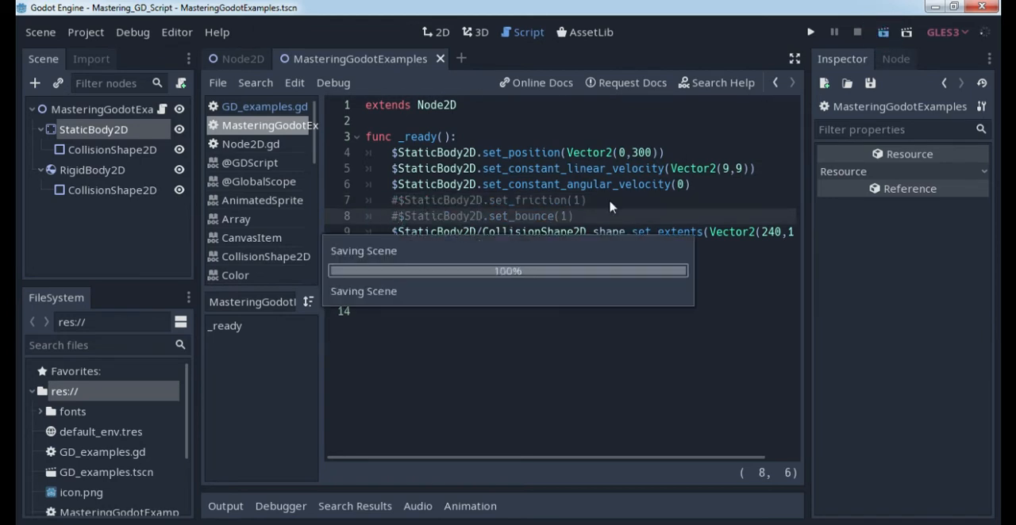
{"action": "left_click", "coordinate": [809, 32]}
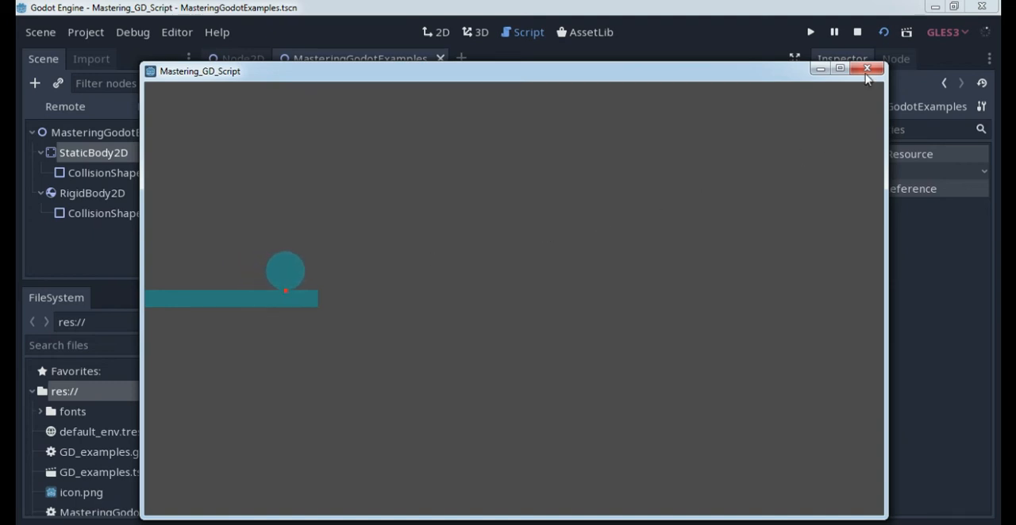
Step: Close the game, run it again to watch the ball rest on the platform, then close it
{"action": "left_click", "coordinate": [867, 68]}
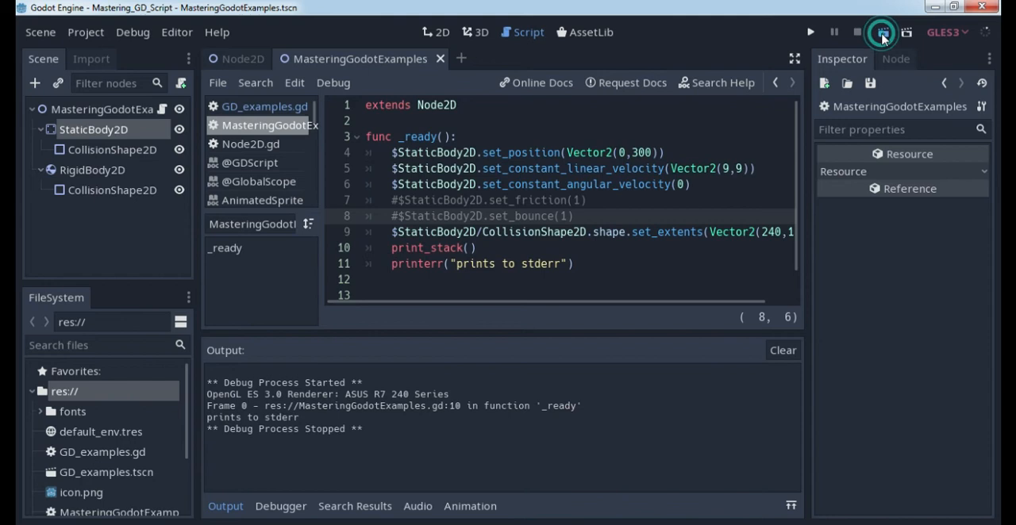
{"action": "left_click", "coordinate": [810, 32]}
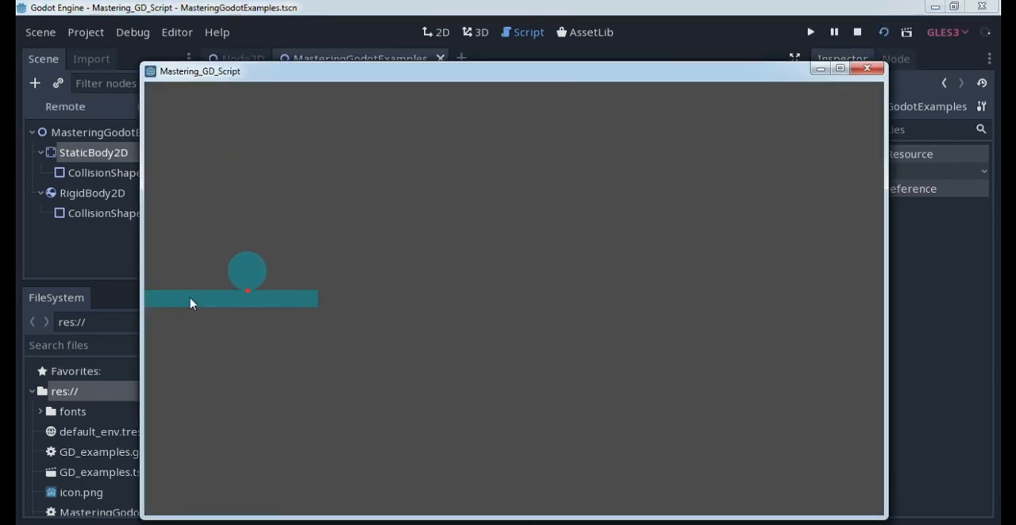
{"action": "mouse_move", "coordinate": [333, 296]}
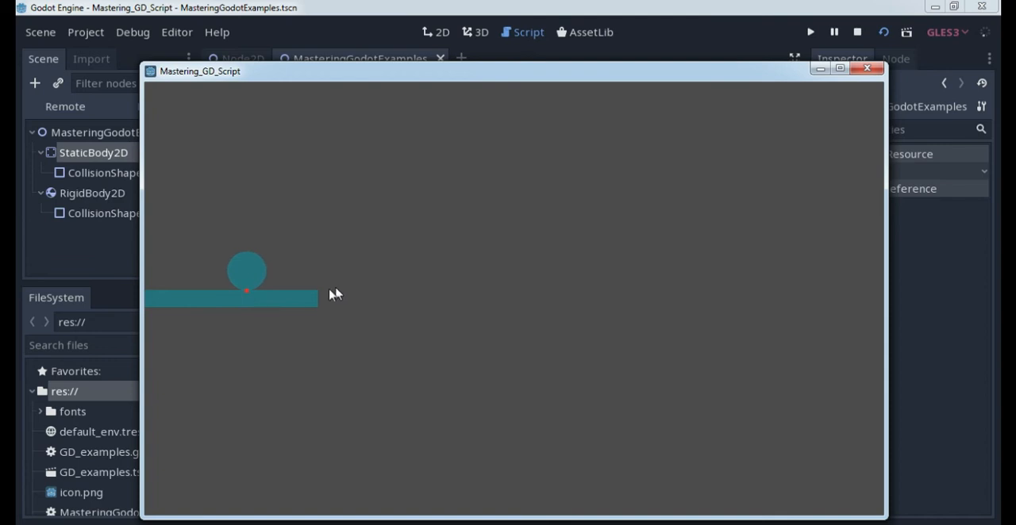
{"action": "mouse_move", "coordinate": [178, 308]}
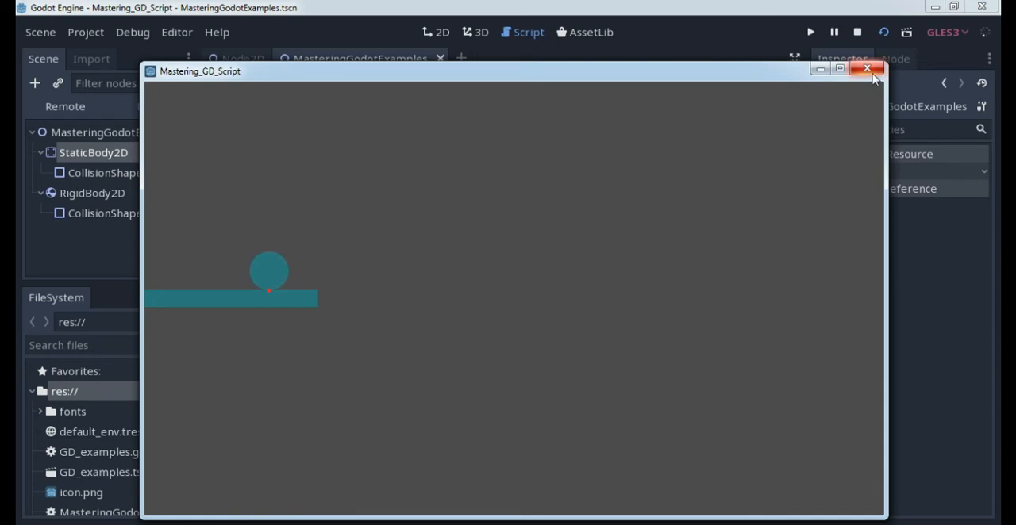
{"action": "left_click", "coordinate": [866, 69]}
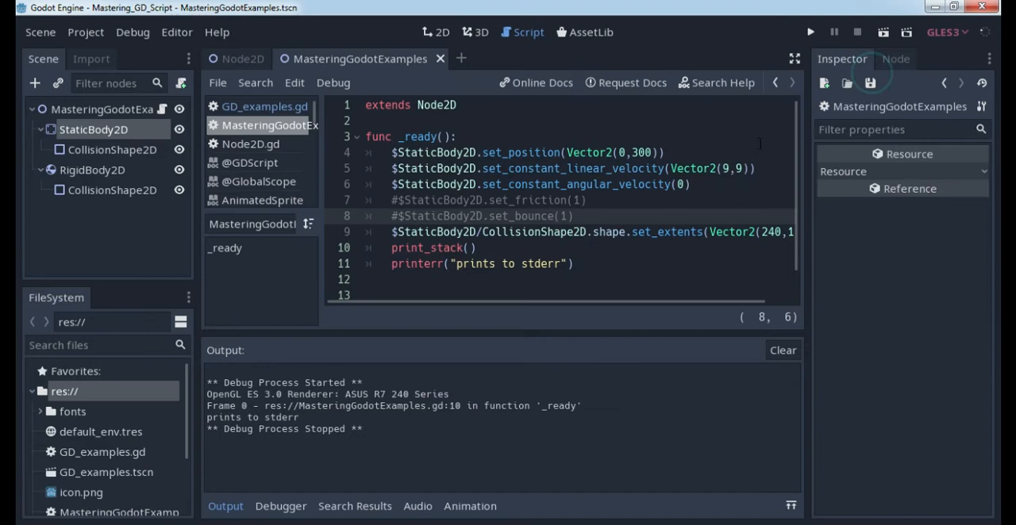
{"action": "mouse_move", "coordinate": [599, 261]}
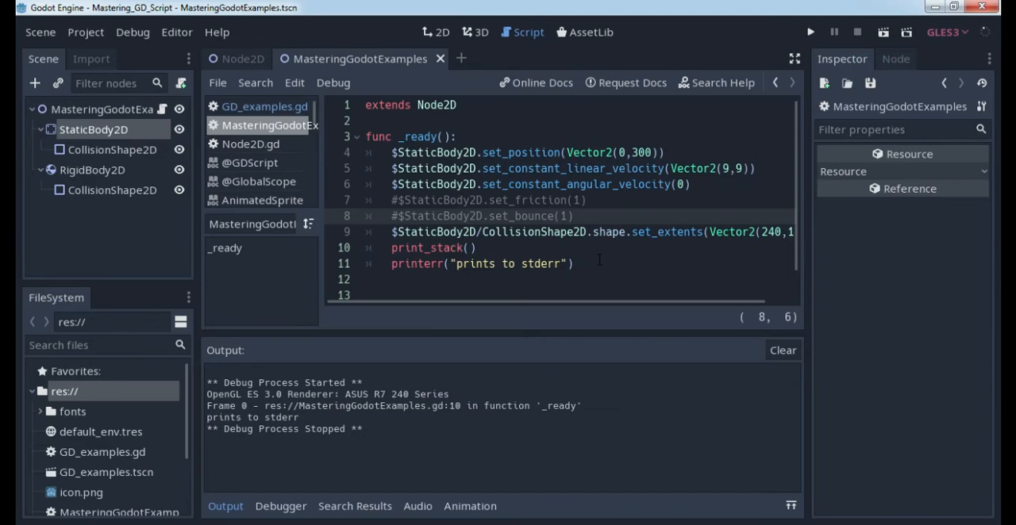
Step: Uncomment the set_bounce line and run the game to see the ball bounce
{"action": "left_click", "coordinate": [133, 31]}
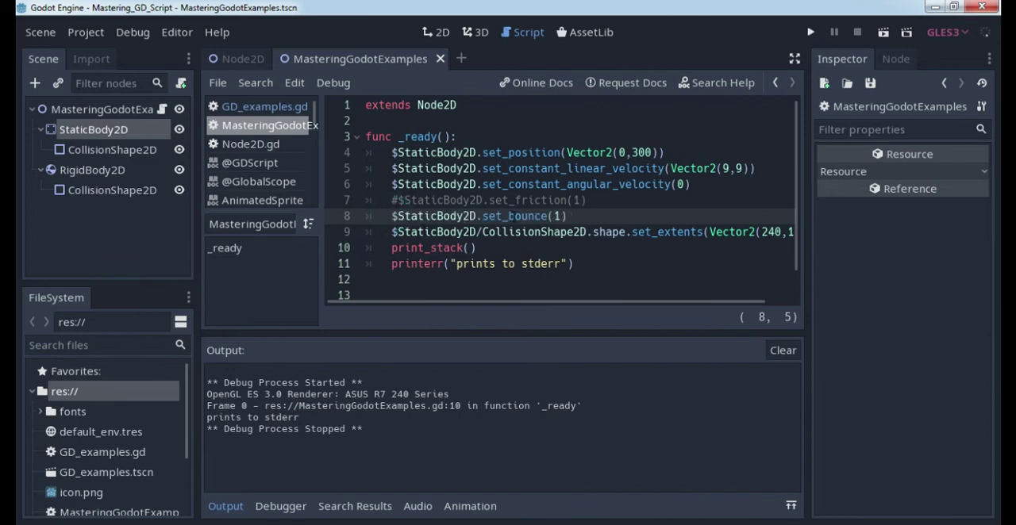
{"action": "left_click", "coordinate": [570, 216]}
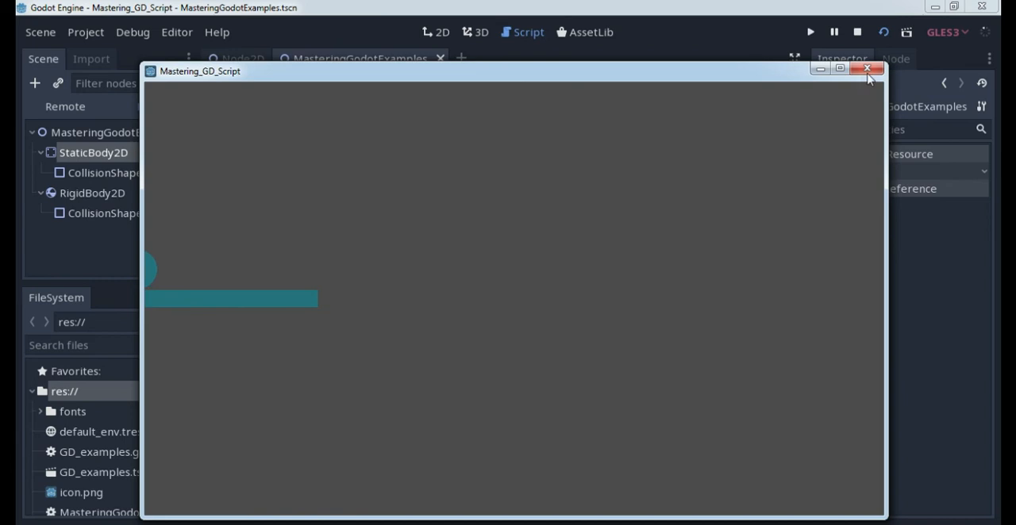
Step: Close the bounce-enabled game run and place the caret after the printerr line
{"action": "left_click", "coordinate": [866, 69]}
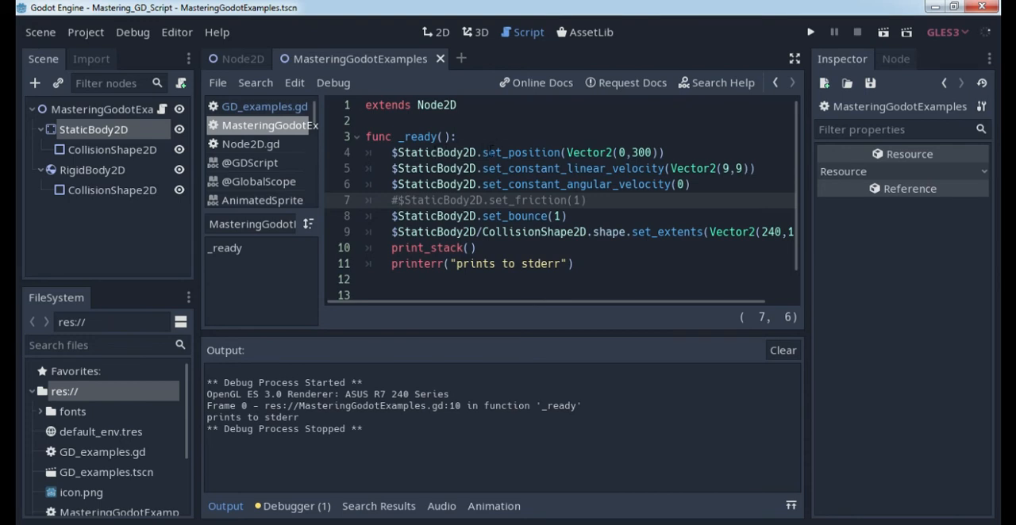
{"action": "left_click", "coordinate": [665, 153]}
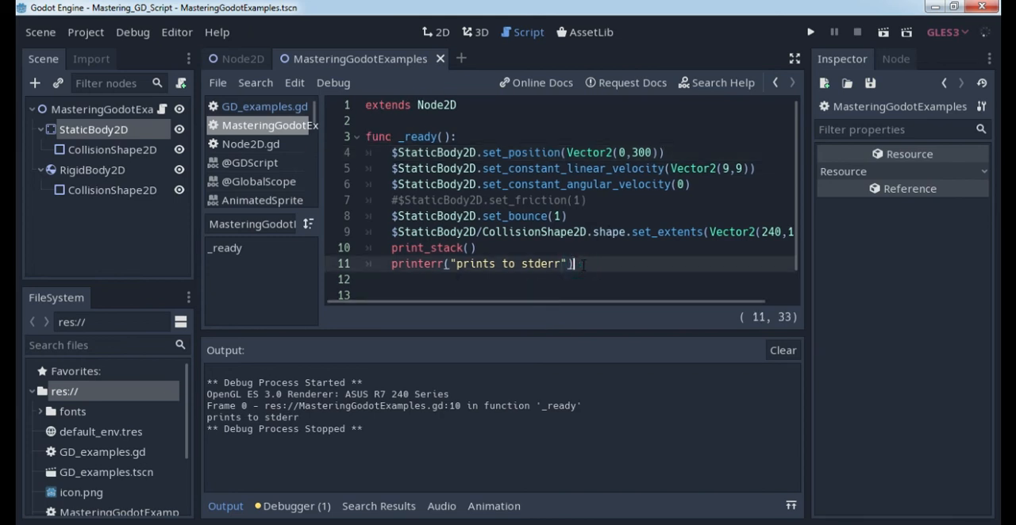
{"action": "type", "text": "$StaticBody2D/CollisionShape2D"}
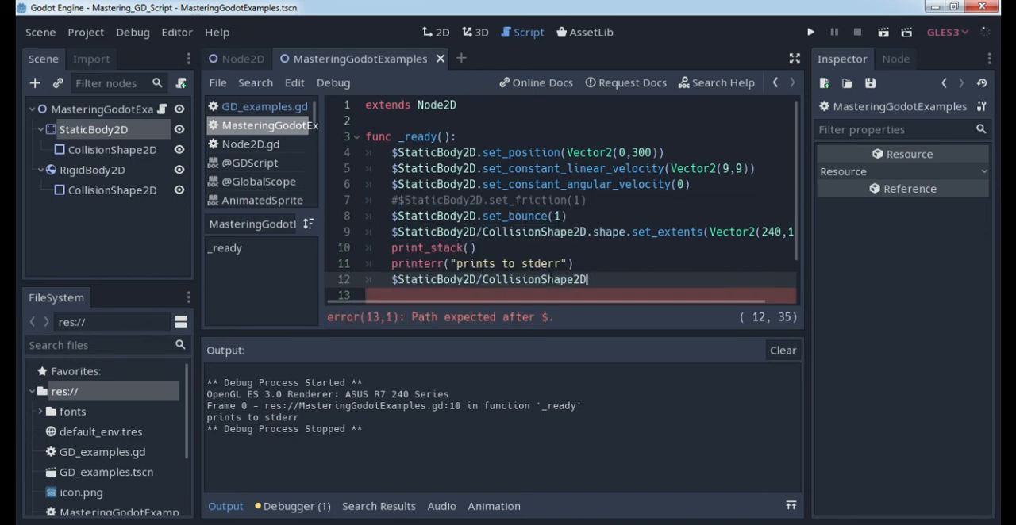
{"action": "type", "text": "."}
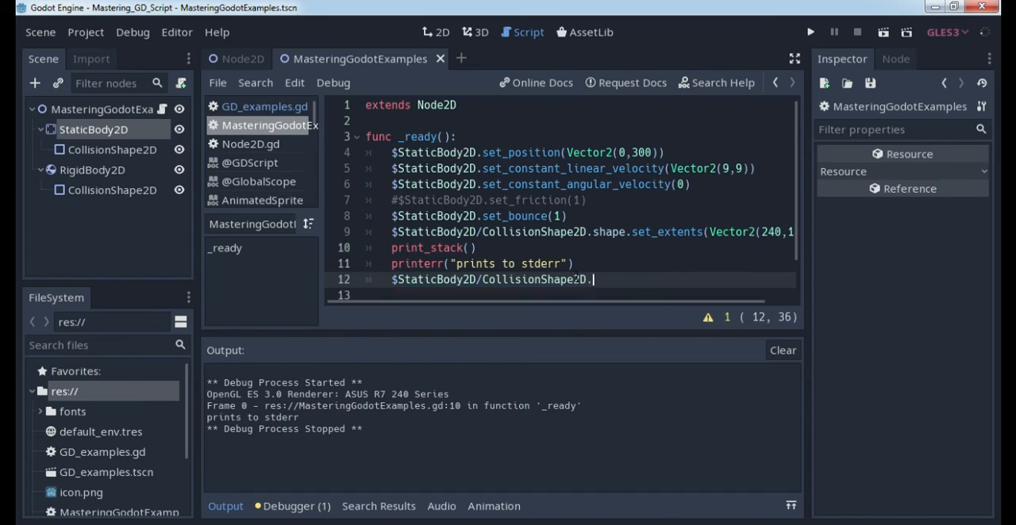
{"action": "type", "text": "."}
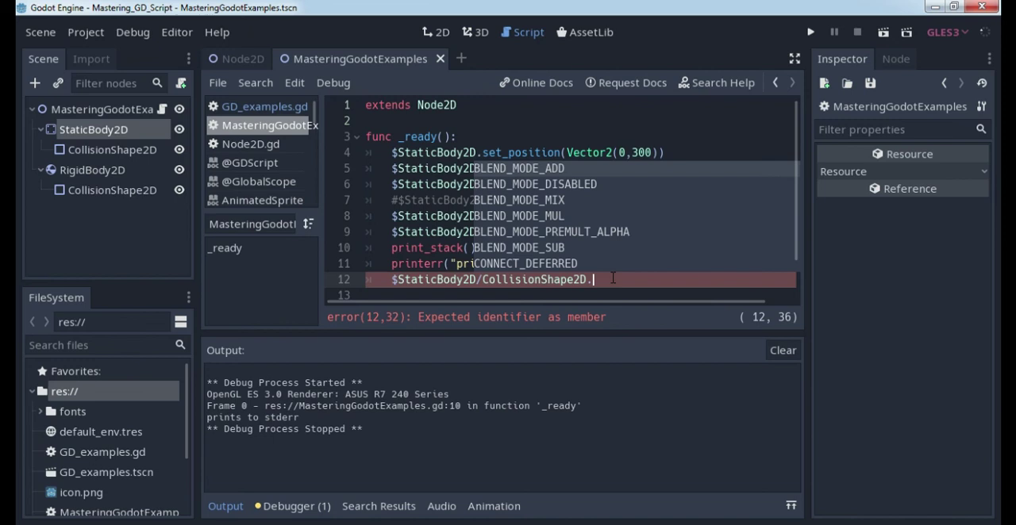
{"action": "type", "text": "sh"}
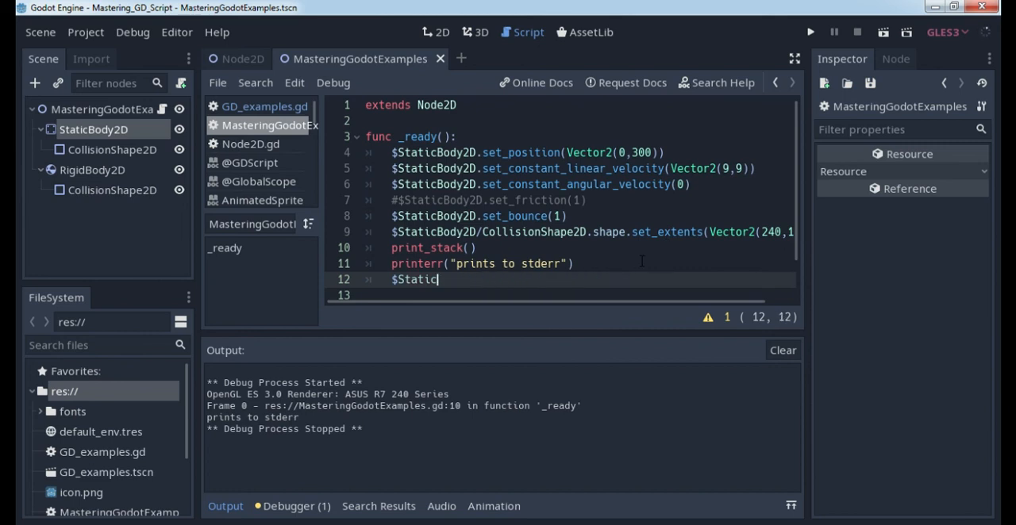
{"action": "key", "text": "Backspace"}
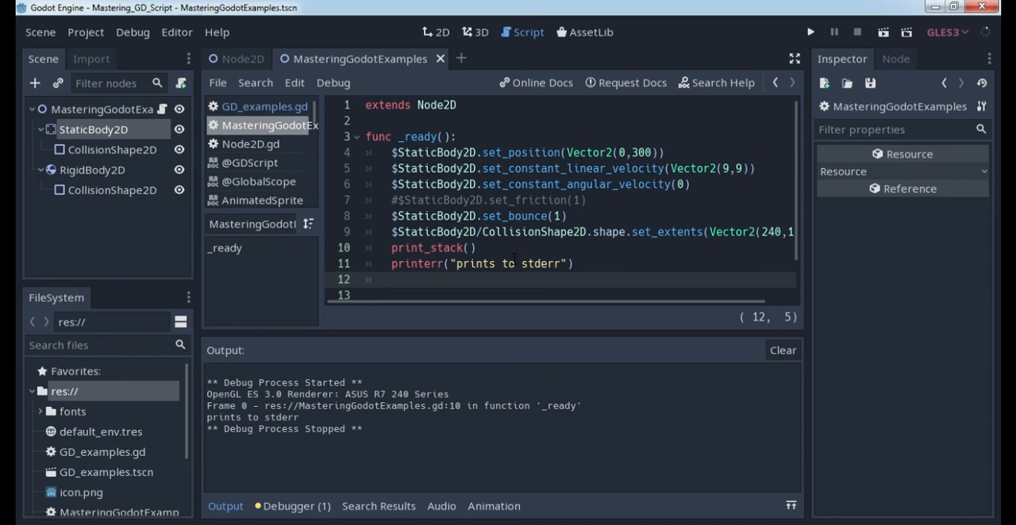
{"action": "mouse_move", "coordinate": [124, 143]}
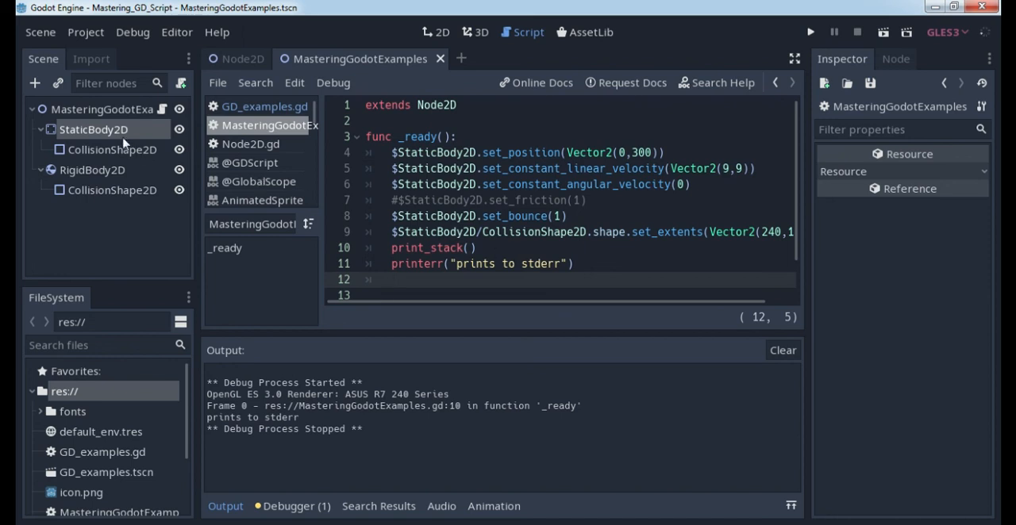
{"action": "left_click", "coordinate": [435, 32]}
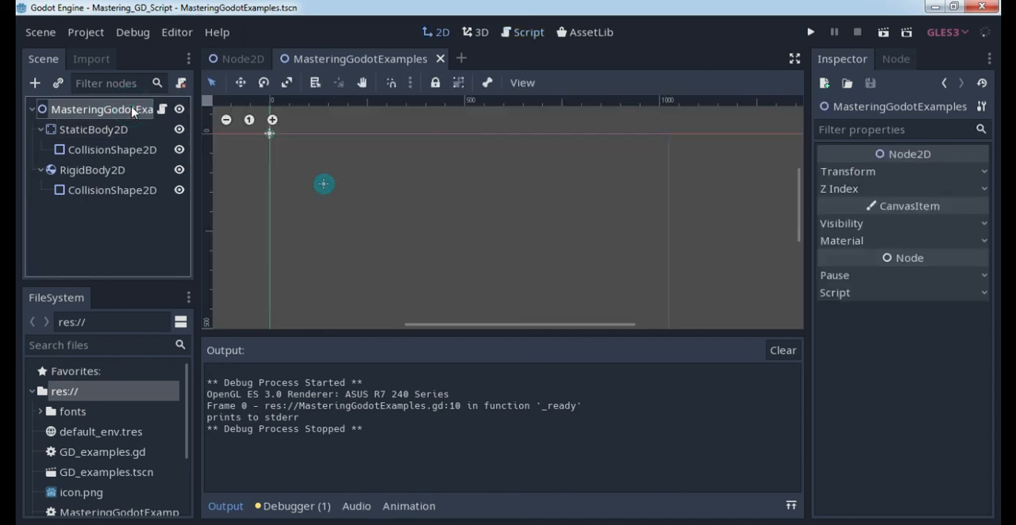
{"action": "left_click", "coordinate": [94, 130]}
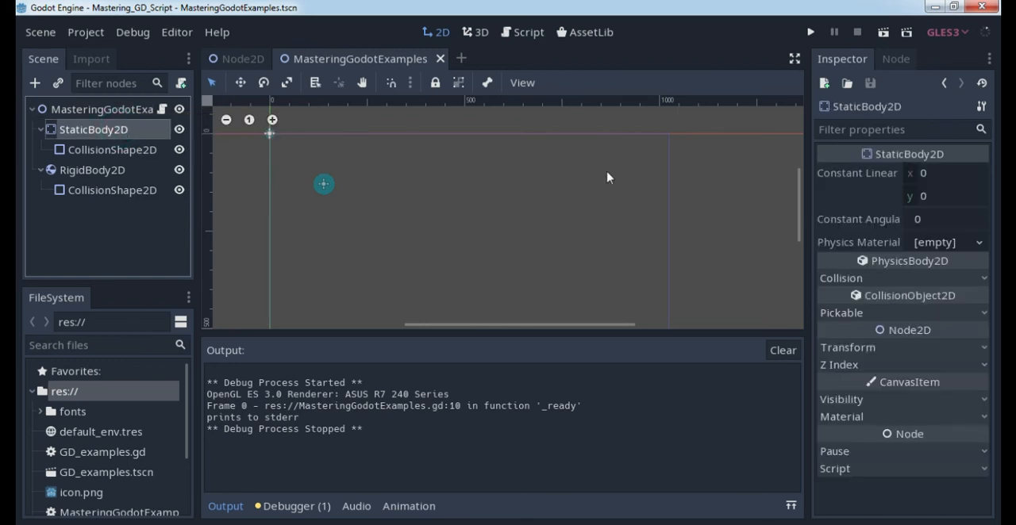
{"action": "mouse_move", "coordinate": [888, 176]}
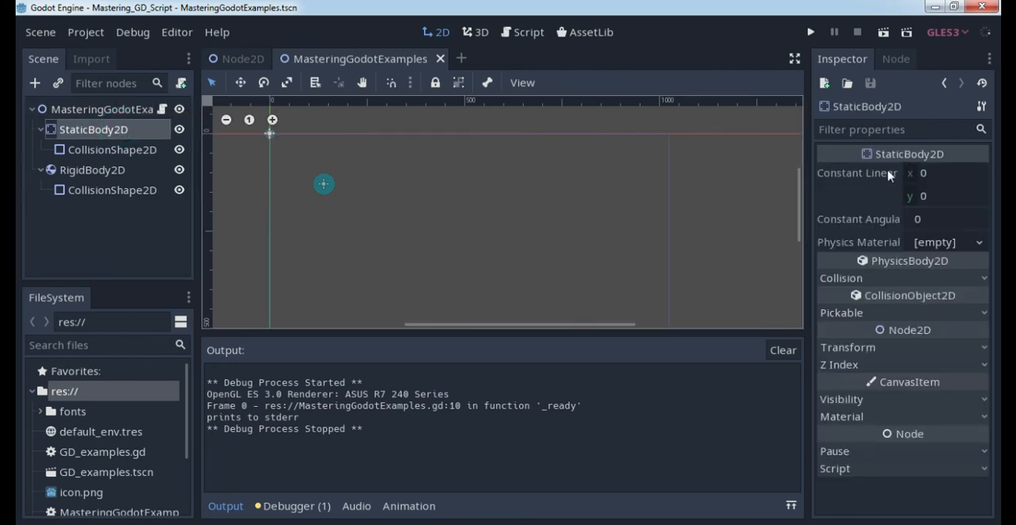
{"action": "mouse_move", "coordinate": [871, 227]}
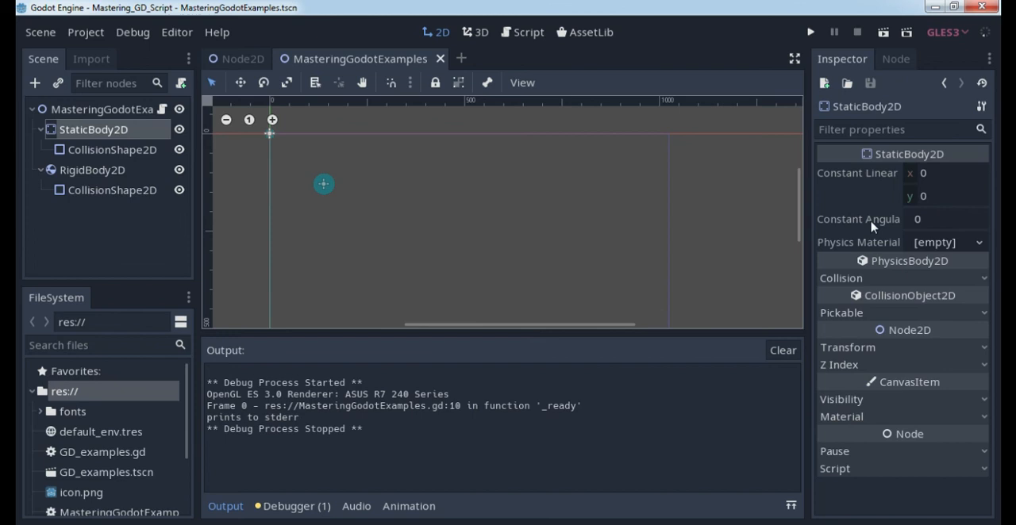
{"action": "mouse_move", "coordinate": [844, 250]}
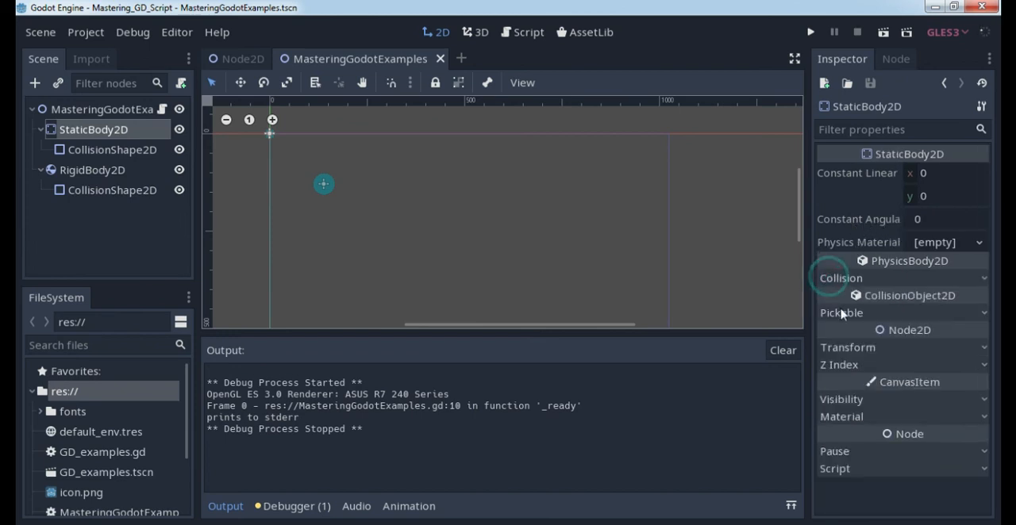
{"action": "left_click", "coordinate": [847, 347]}
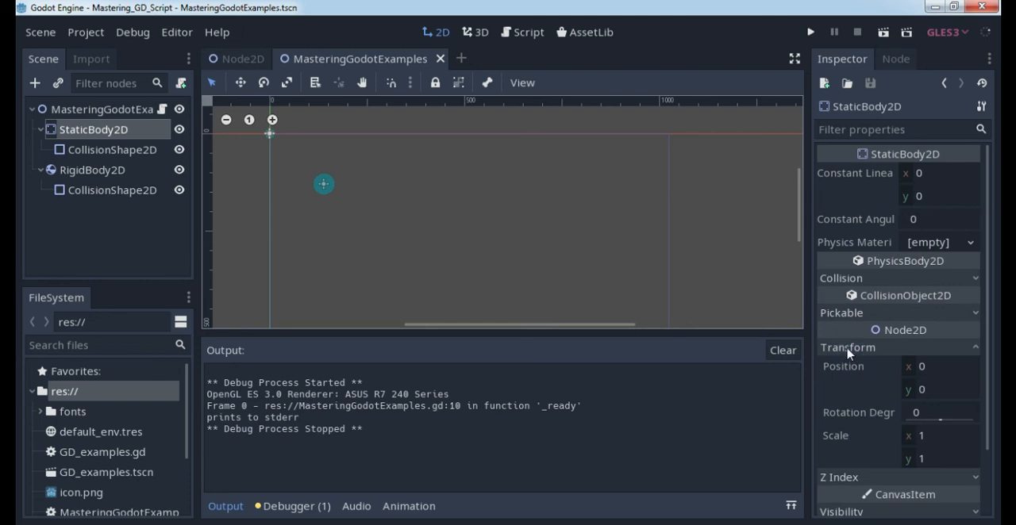
{"action": "left_click", "coordinate": [847, 347]}
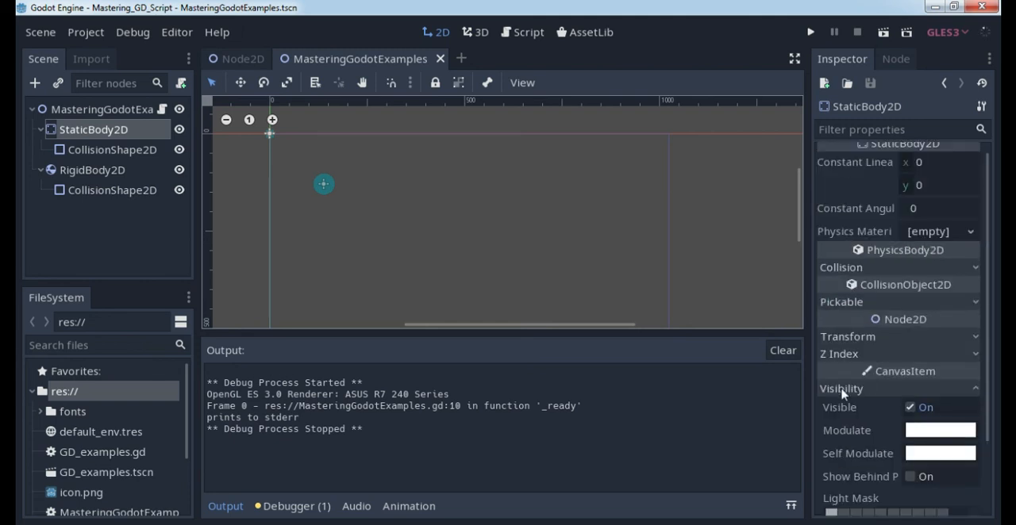
{"action": "scroll", "scroll_direction": "up", "scroll_amount": 3}
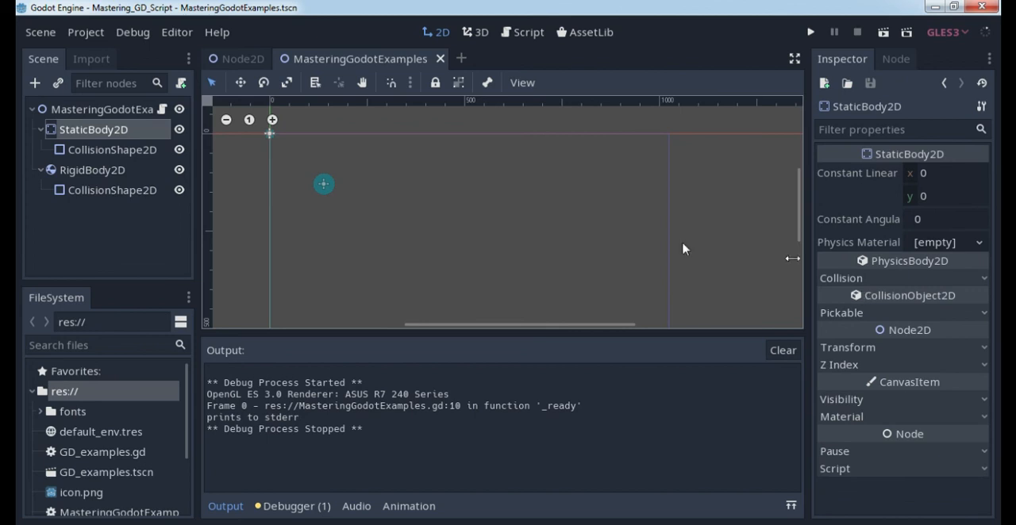
{"action": "left_click", "coordinate": [520, 31]}
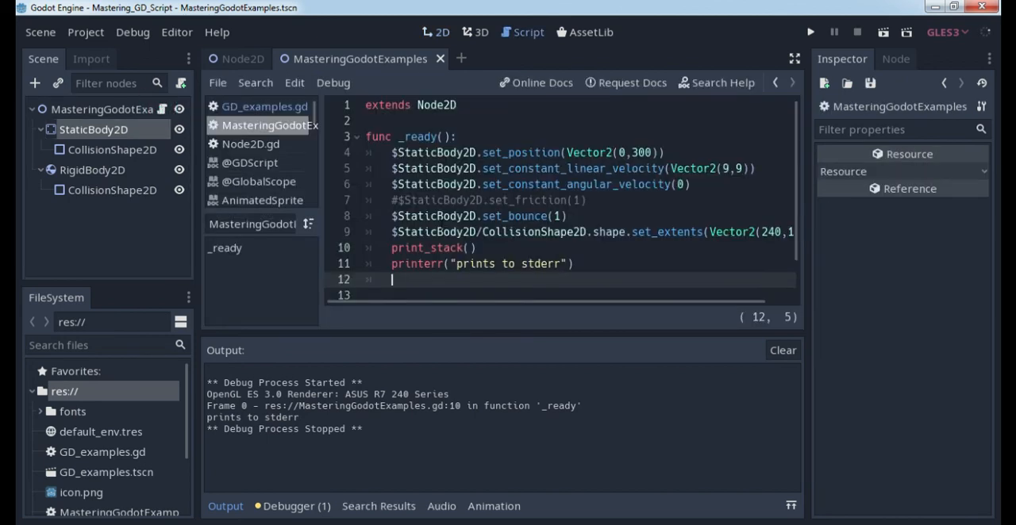